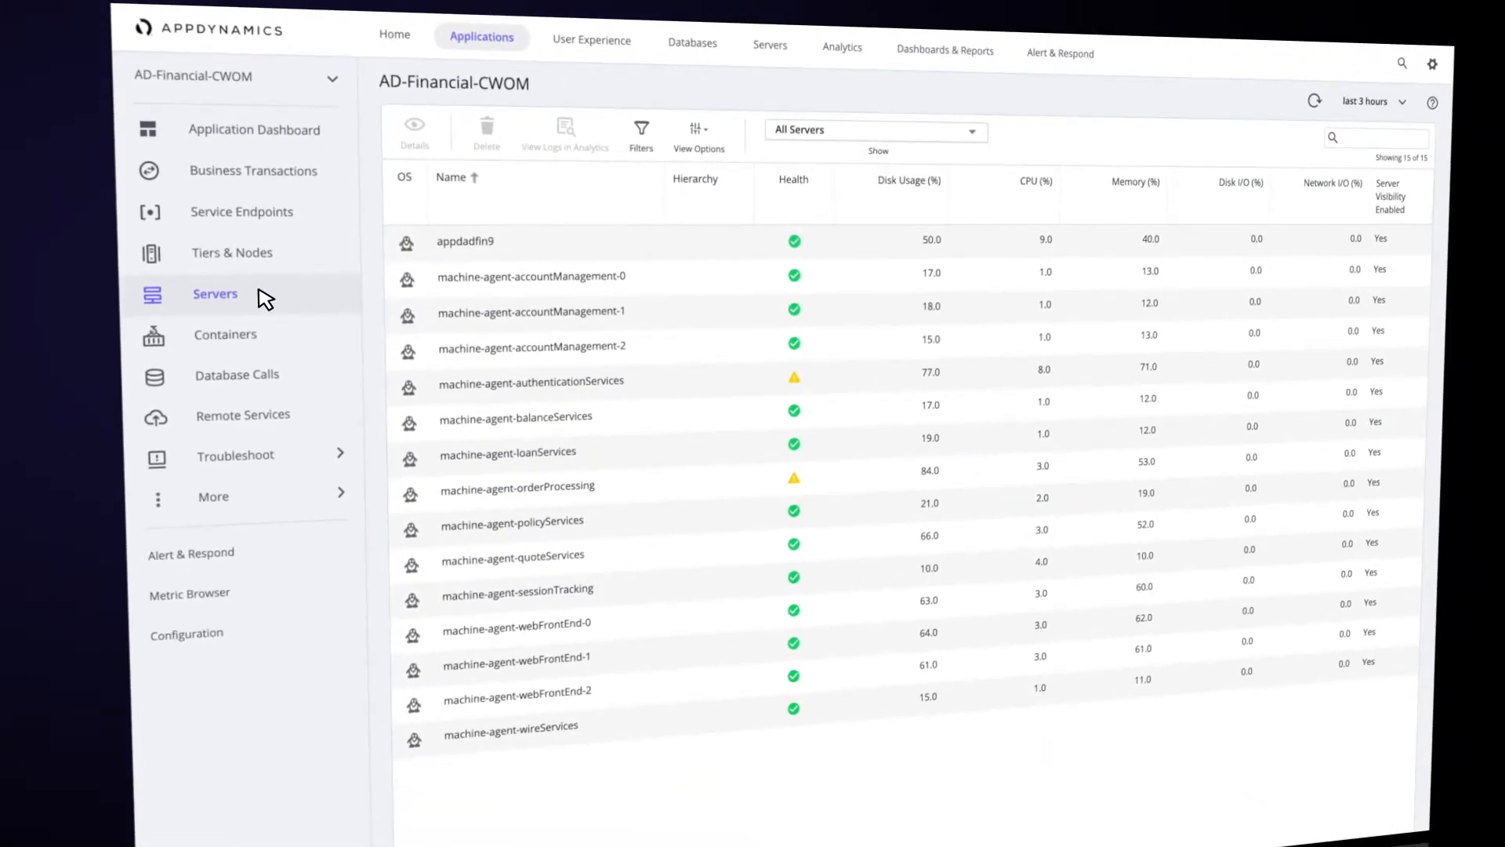
# - List the AD-Financial-CWOM servers in AppDynamics to review disk, CPU and memory usage
pyautogui.click(232, 252)
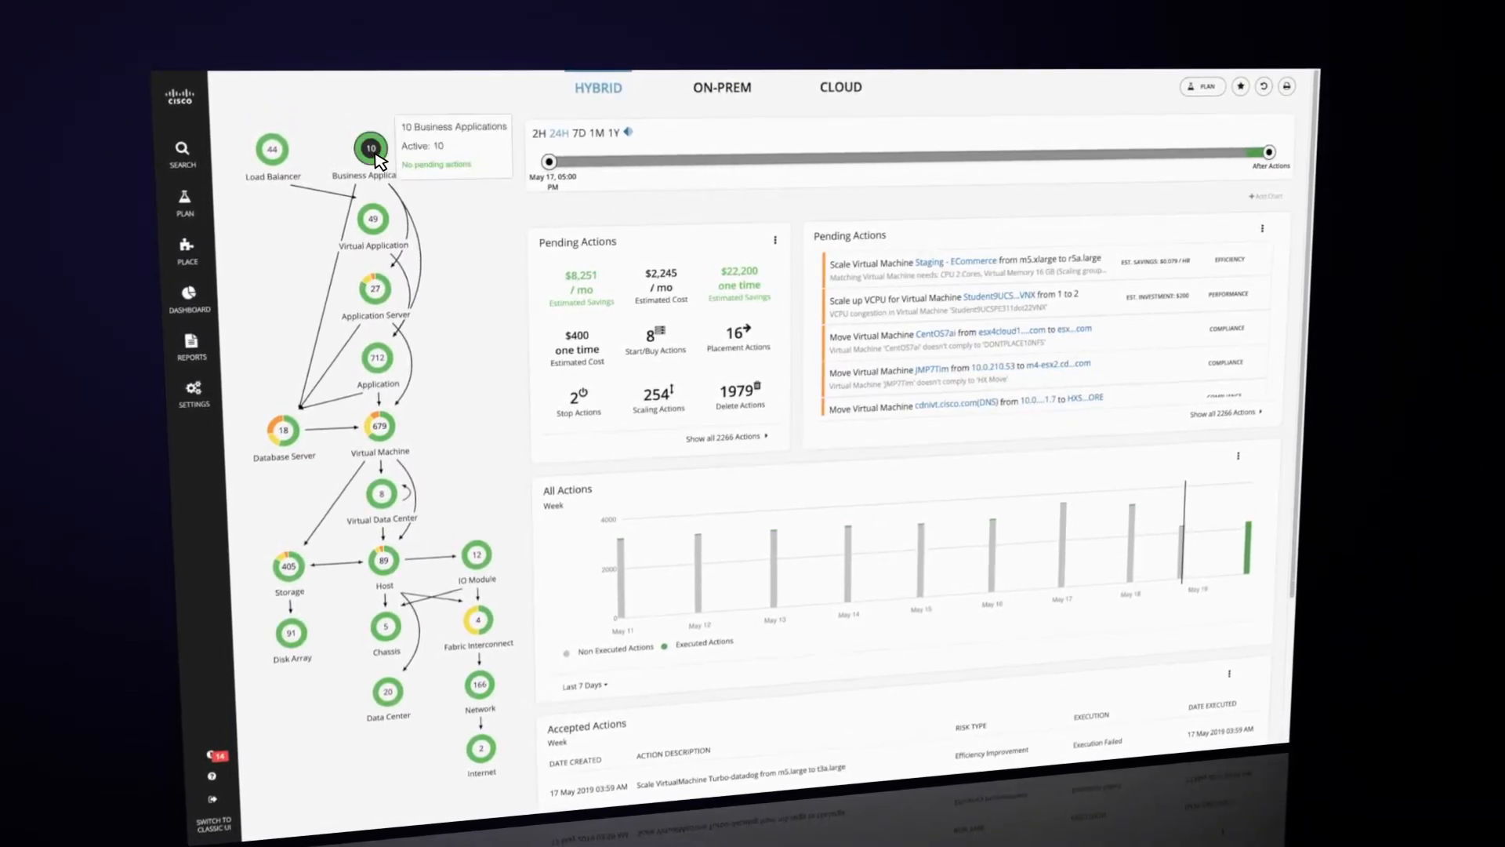
# - Show the list of the ten hybrid business applications from the Business Application node
pyautogui.click(370, 149)
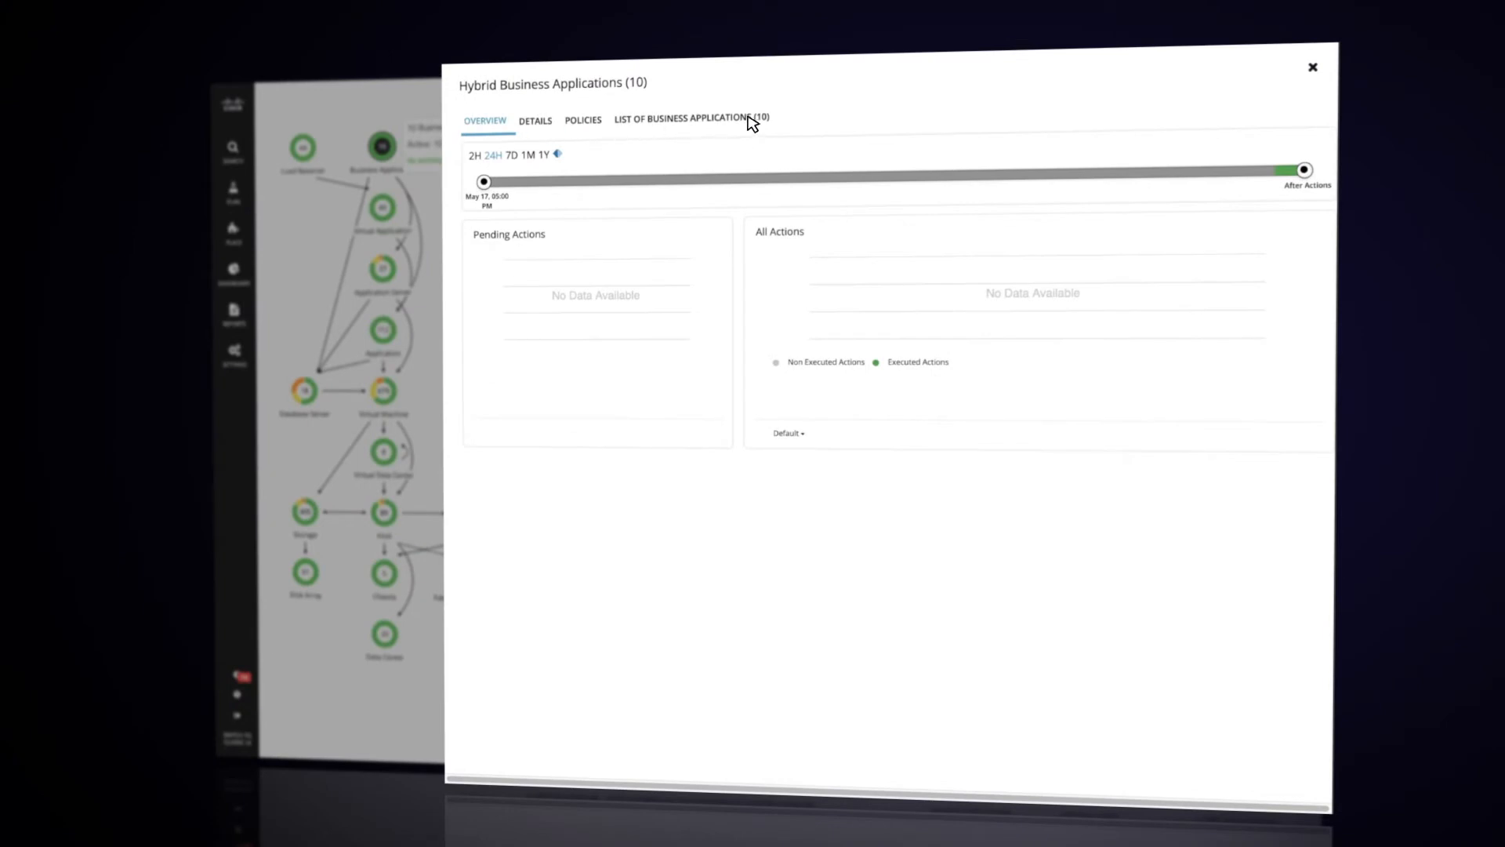
pyautogui.click(690, 118)
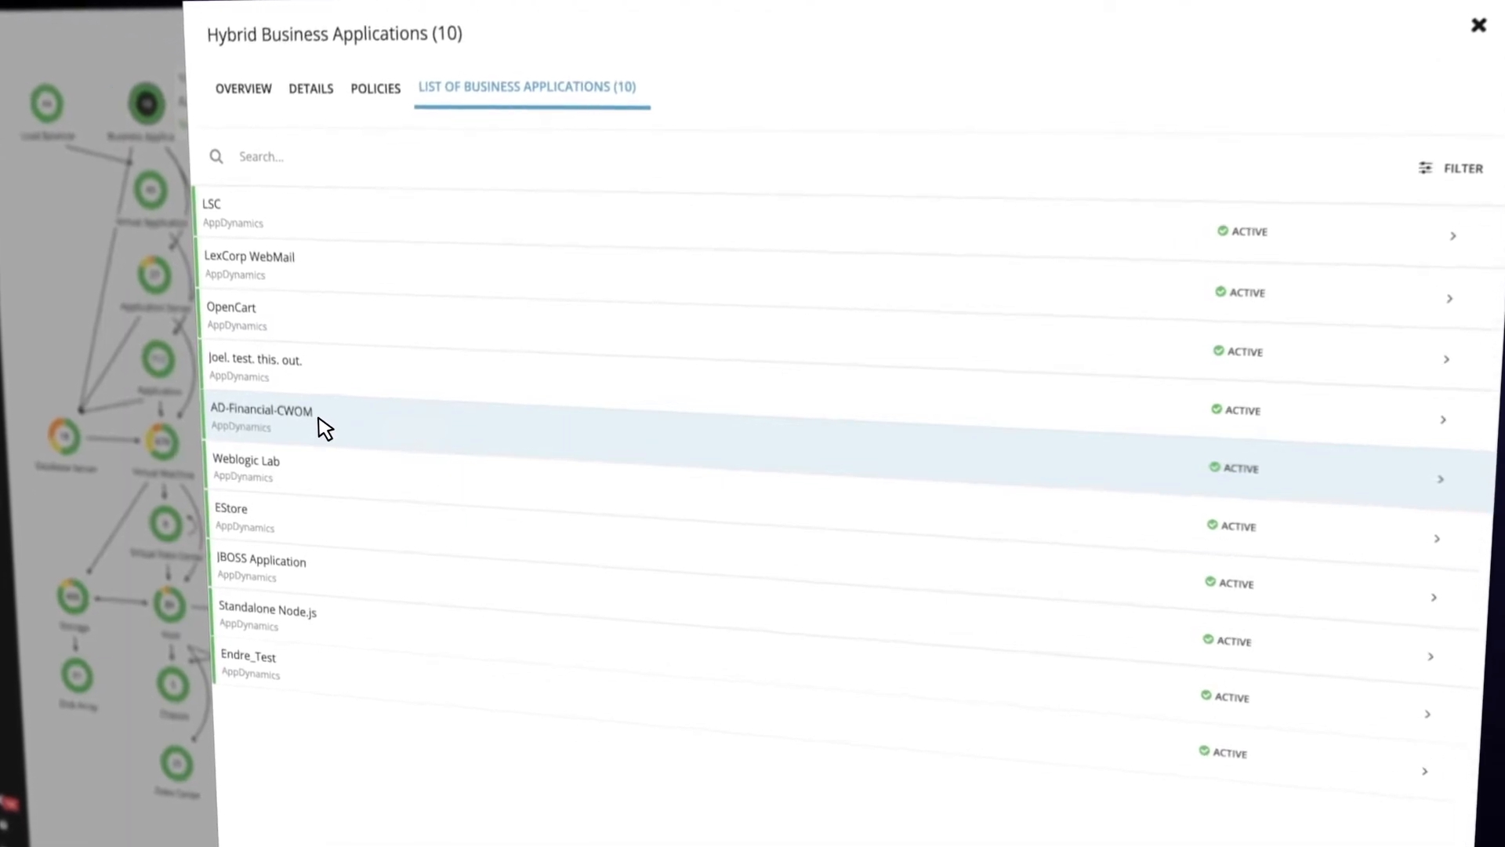
# - Show AD-Financial-CWOM's own page with its supply chain, health and ~83% cloud savings
pyautogui.click(261, 409)
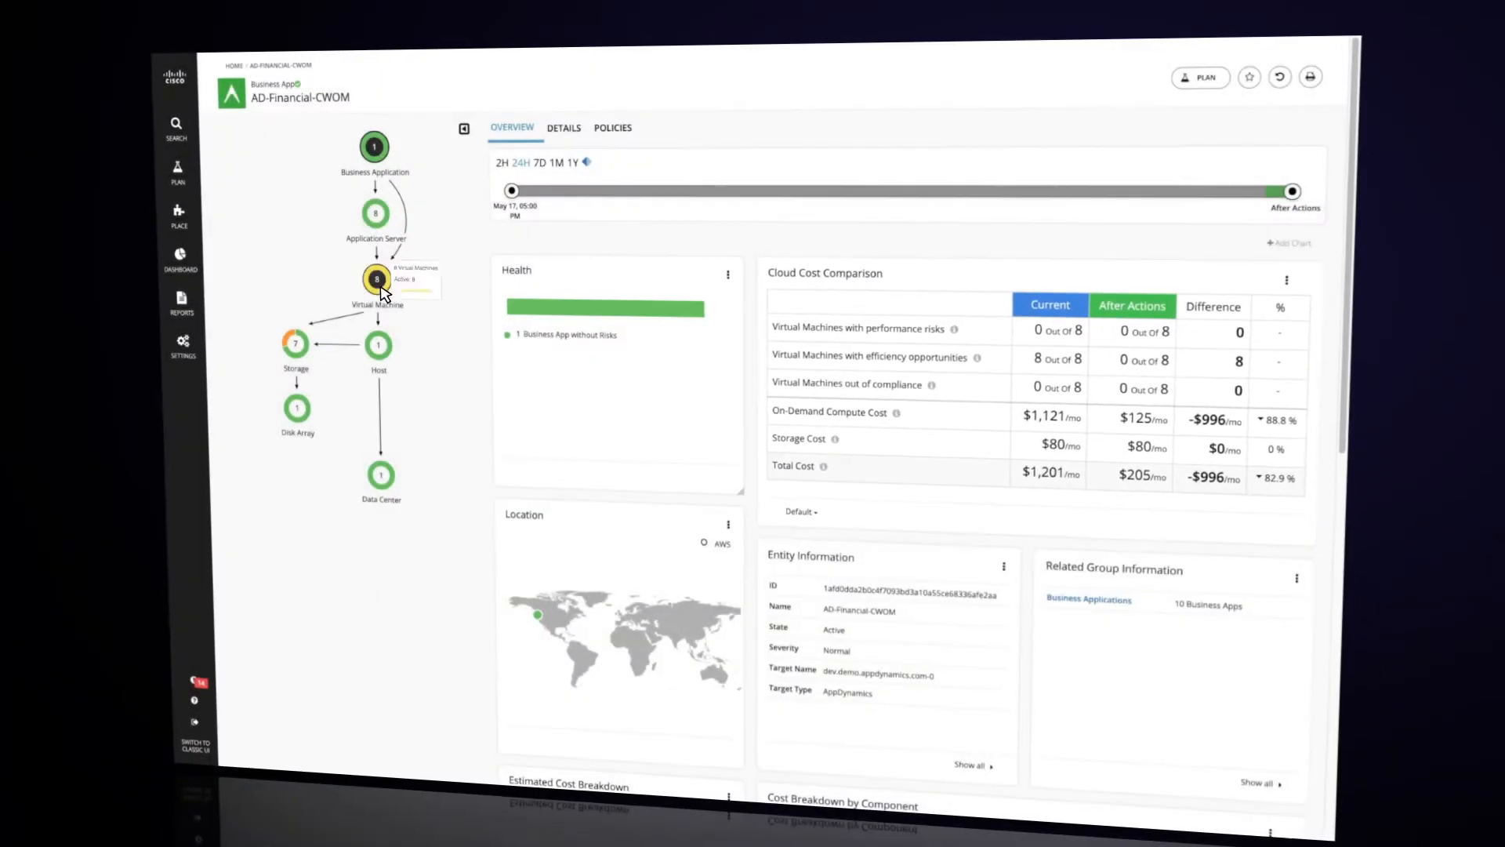
# - Drill into the eight virtual machines with scale-down actions and $996 monthly savings
pyautogui.click(375, 280)
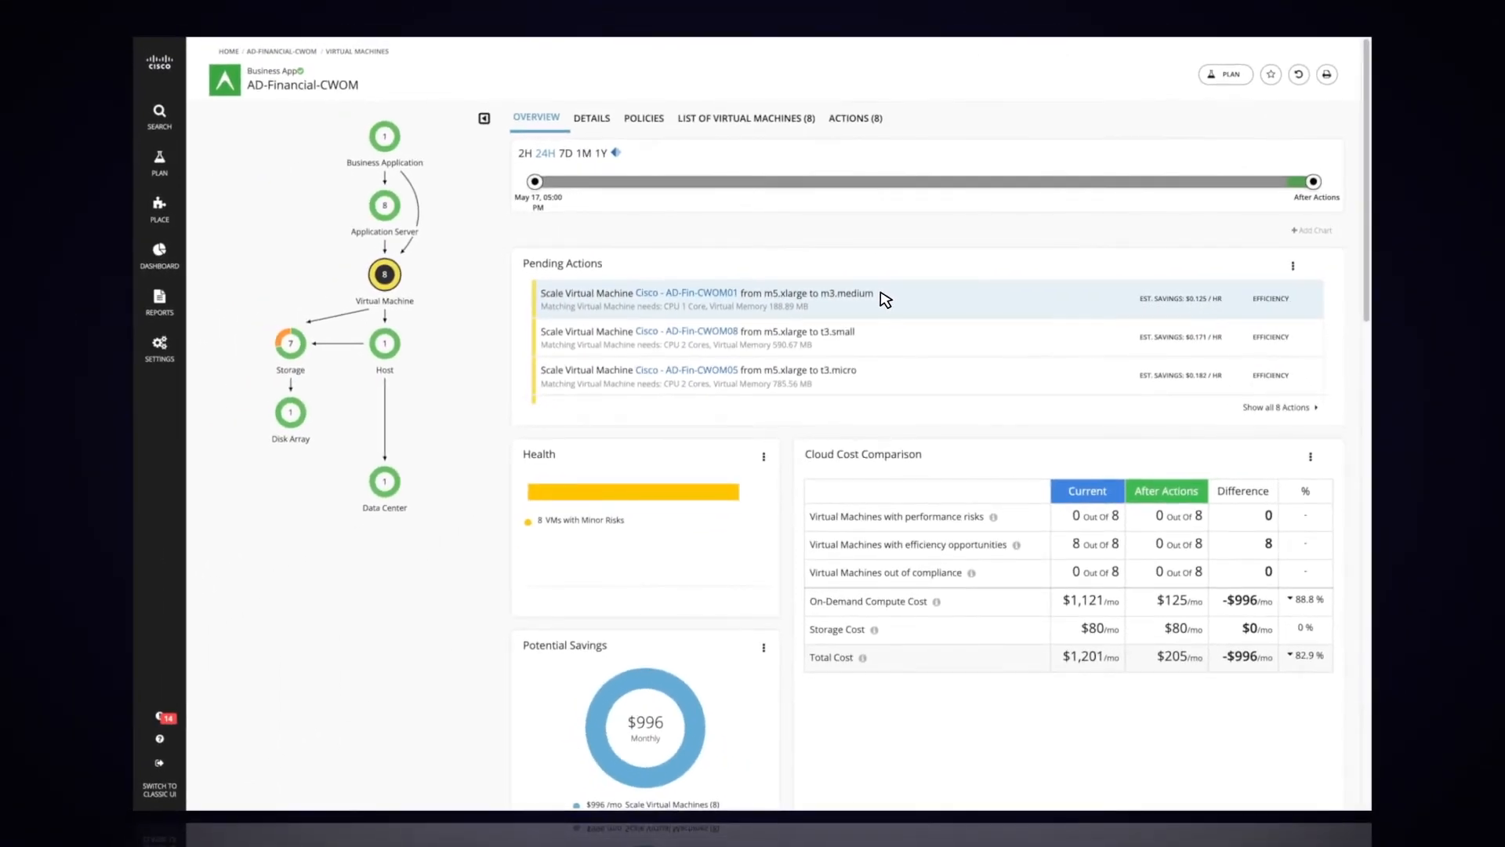
pyautogui.click(686, 293)
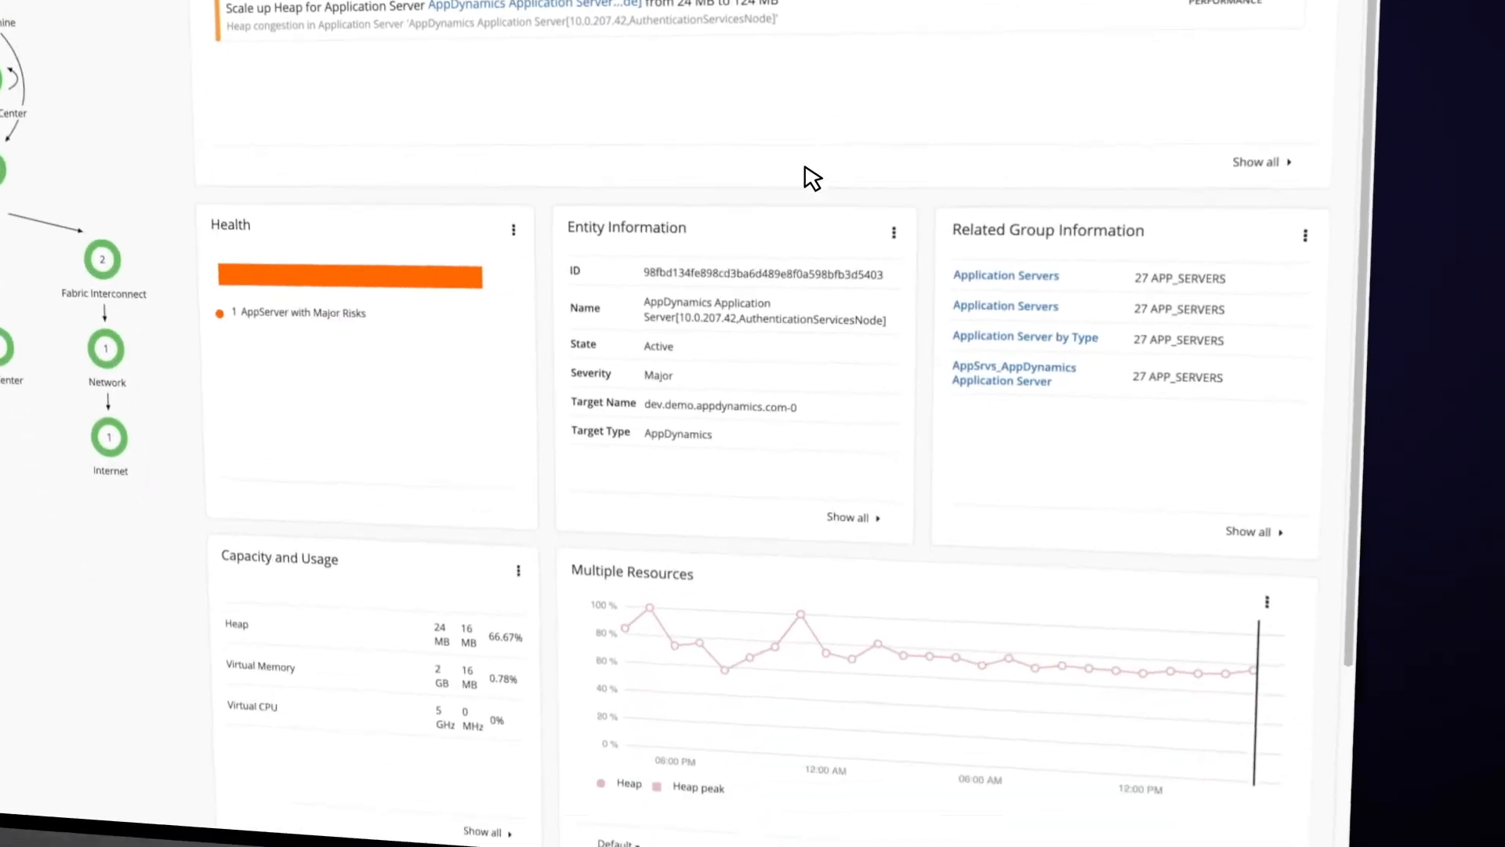
# - Scroll to the Multiple Resources heap chart showing heap mostly between 60 and 100 percent
pyautogui.scroll(-3)
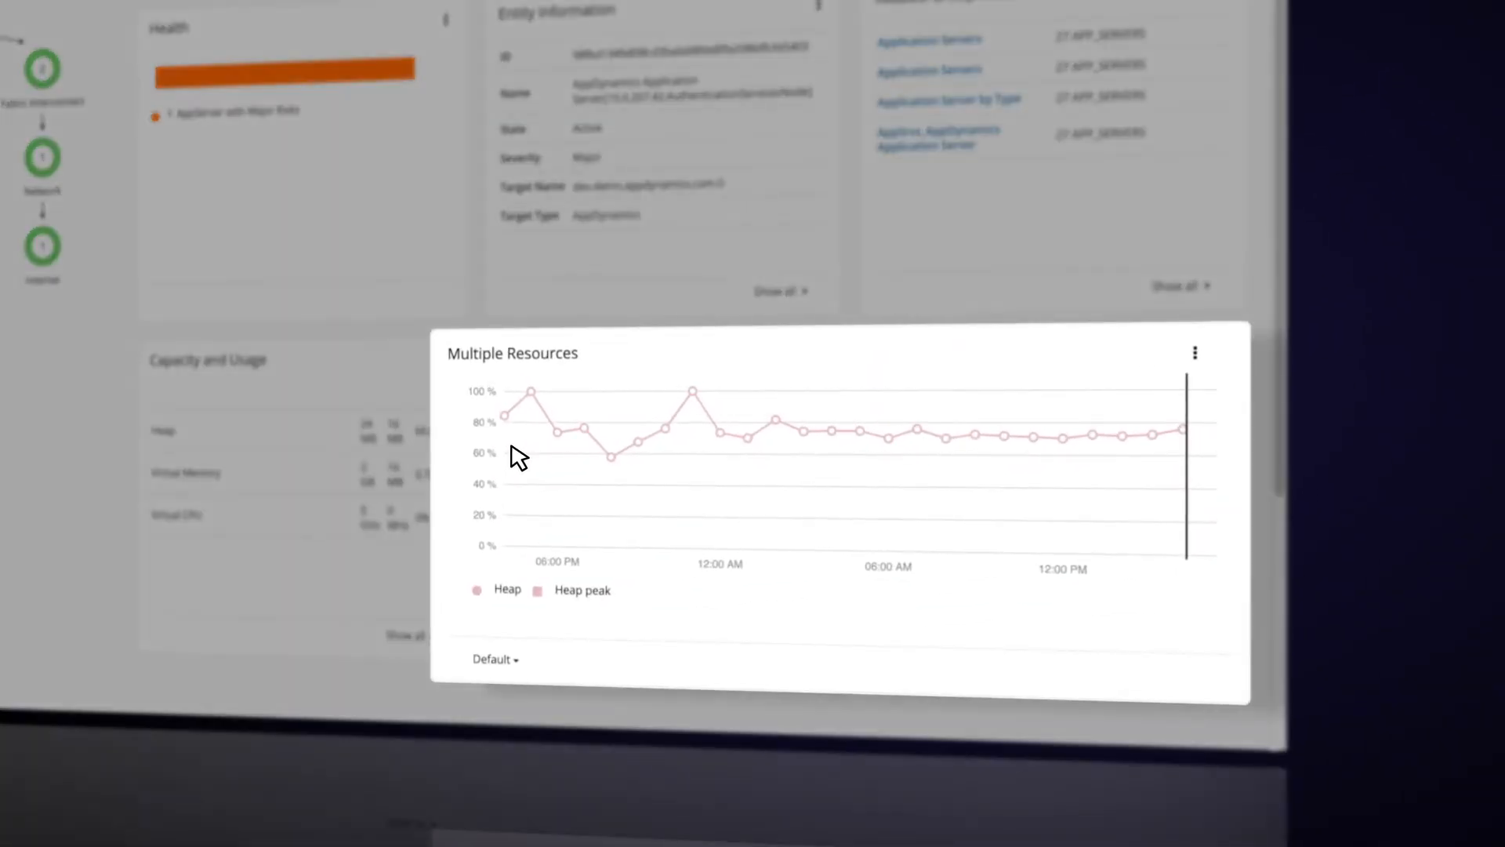
pyautogui.moveTo(531, 394)
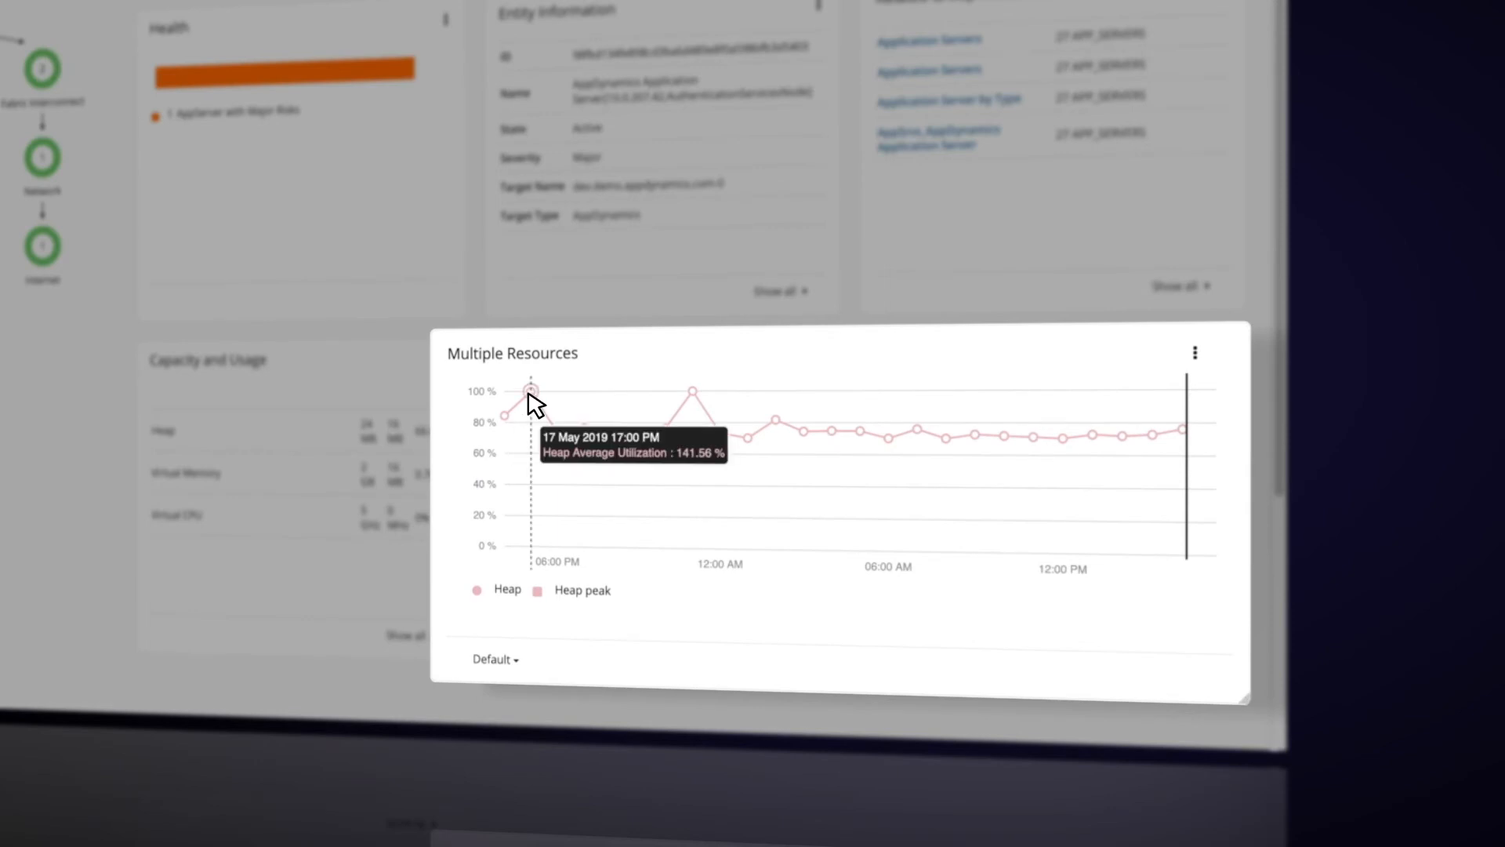
pyautogui.moveTo(691, 394)
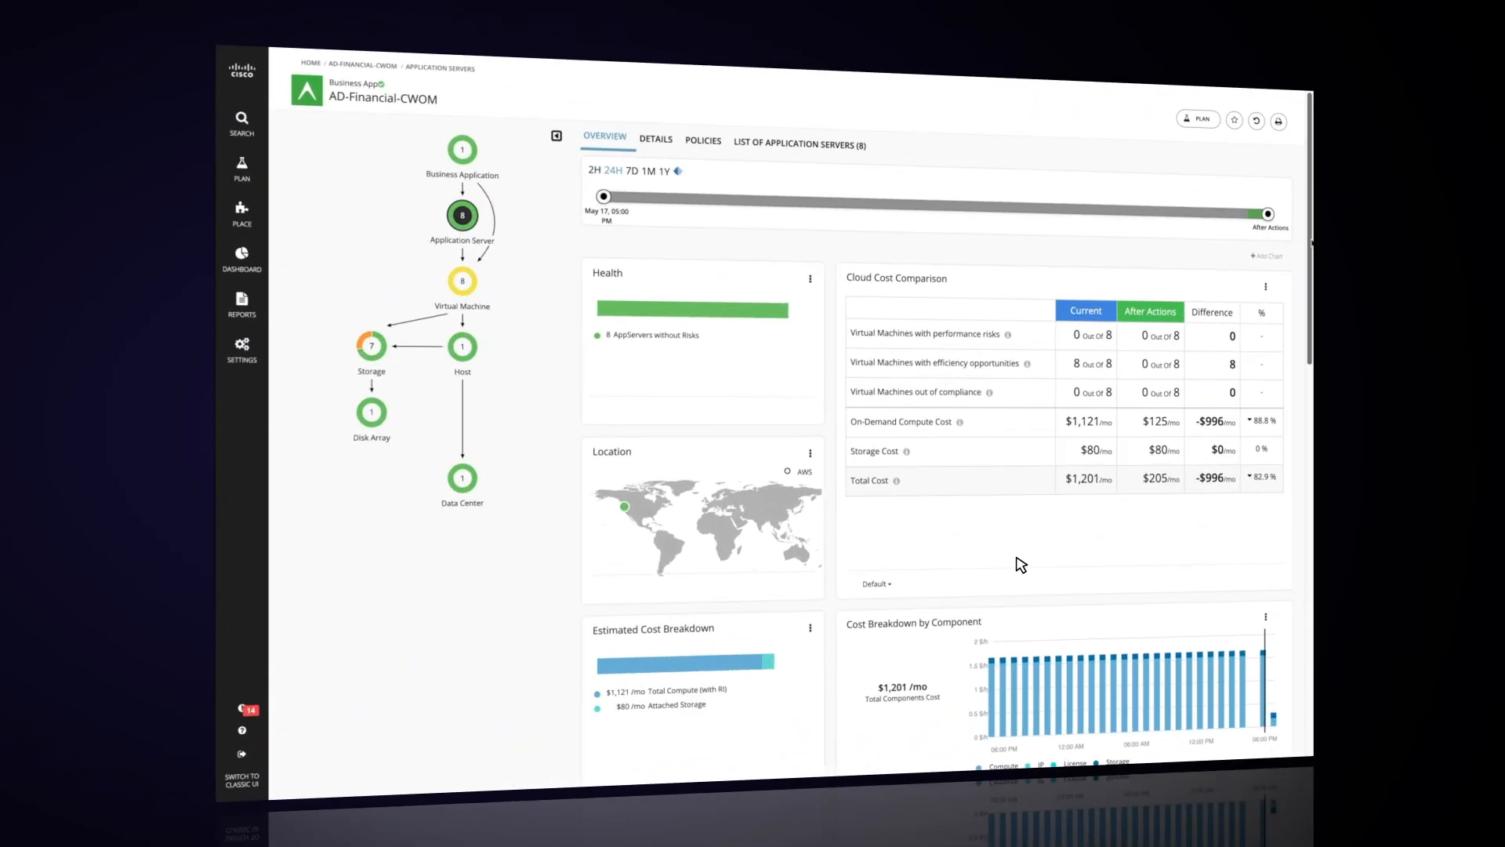
# - Scroll to Capacity and Usage, Multiple Resources and Top Application Servers by heap utilization
pyautogui.scroll(-3)
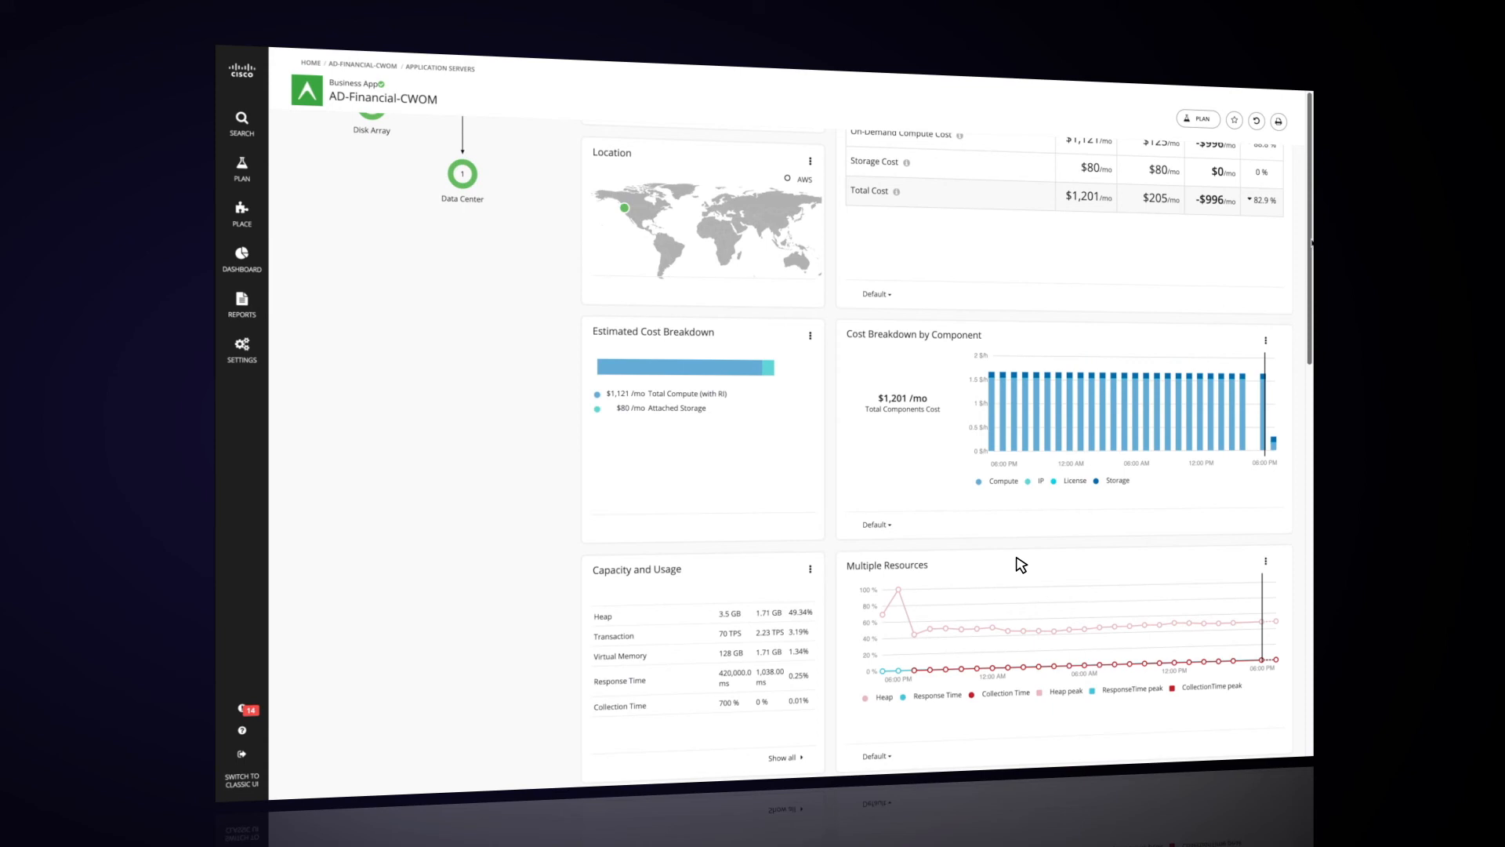
pyautogui.scroll(-3)
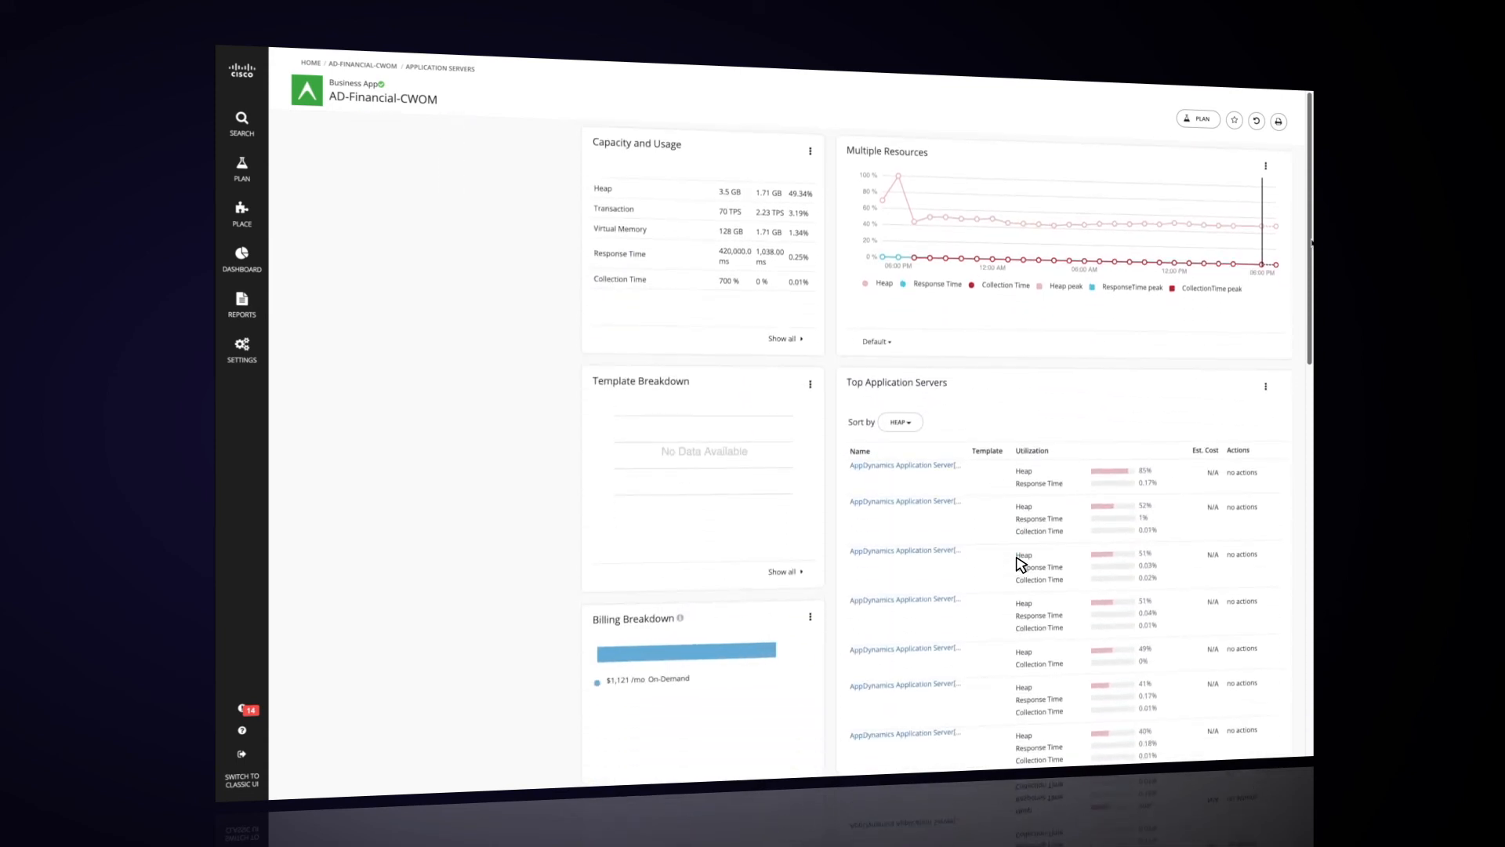